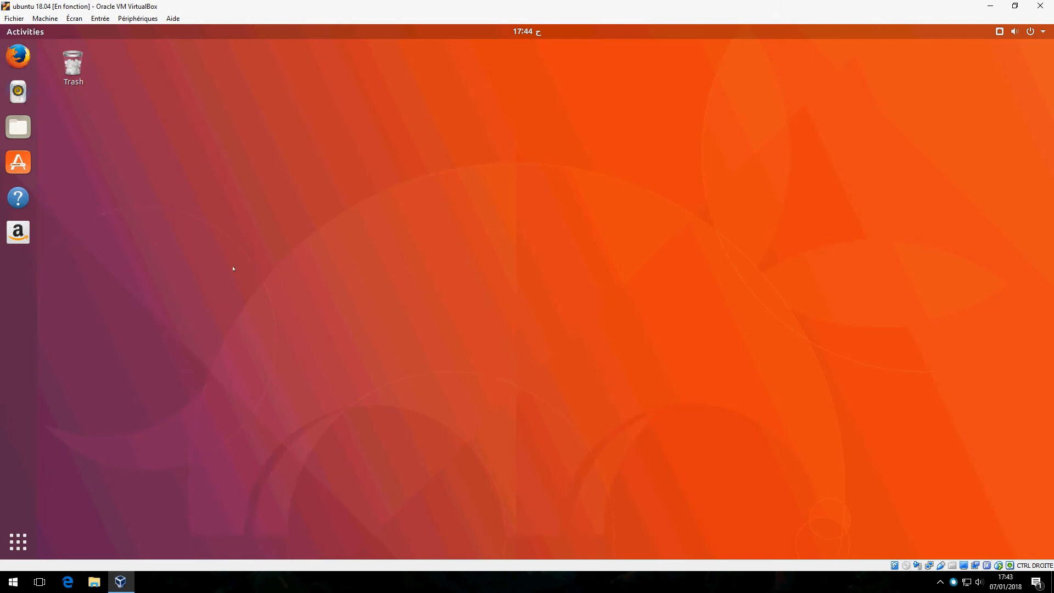
{"action": "mouse_move", "coordinate": [17, 162]}
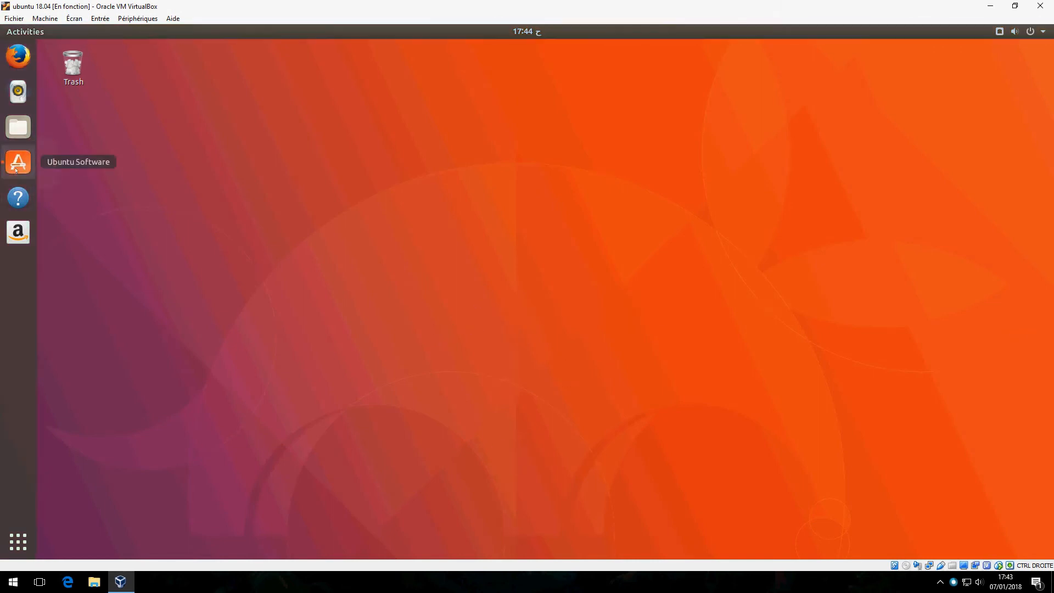
- Launch Ubuntu Software from the dock
{"action": "left_click", "coordinate": [17, 161]}
{"action": "type", "text": "p"}
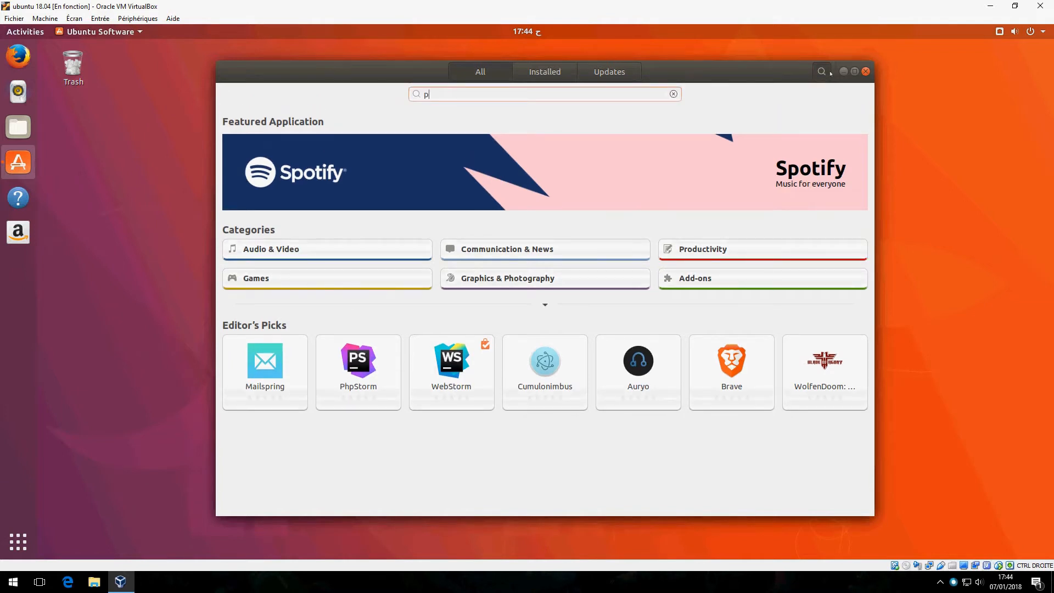
- Search for 'php' and review the PhpStorm details page
{"action": "type", "text": "hp"}
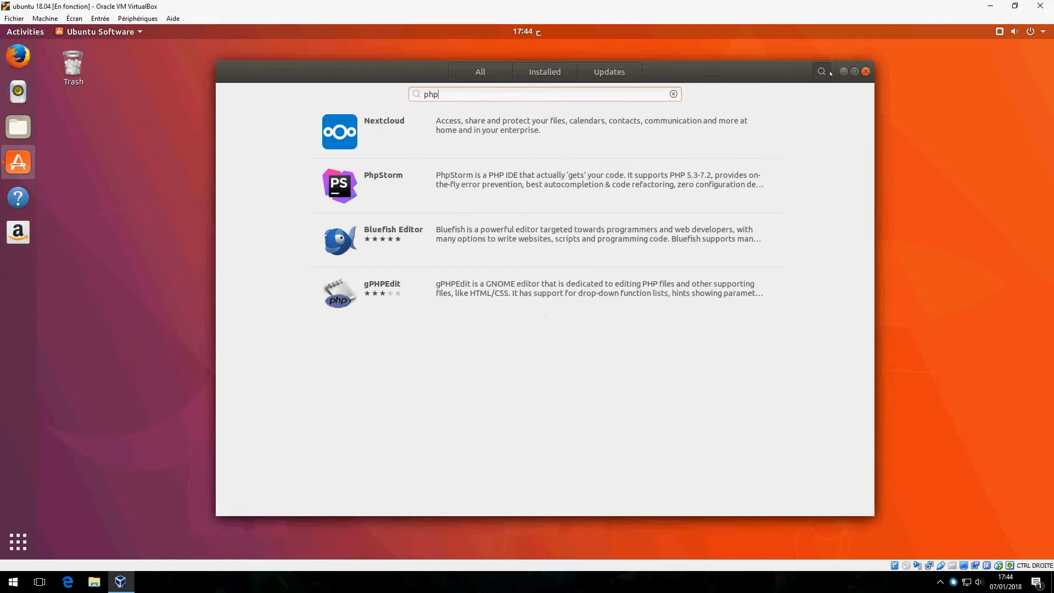
{"action": "left_click", "coordinate": [384, 185]}
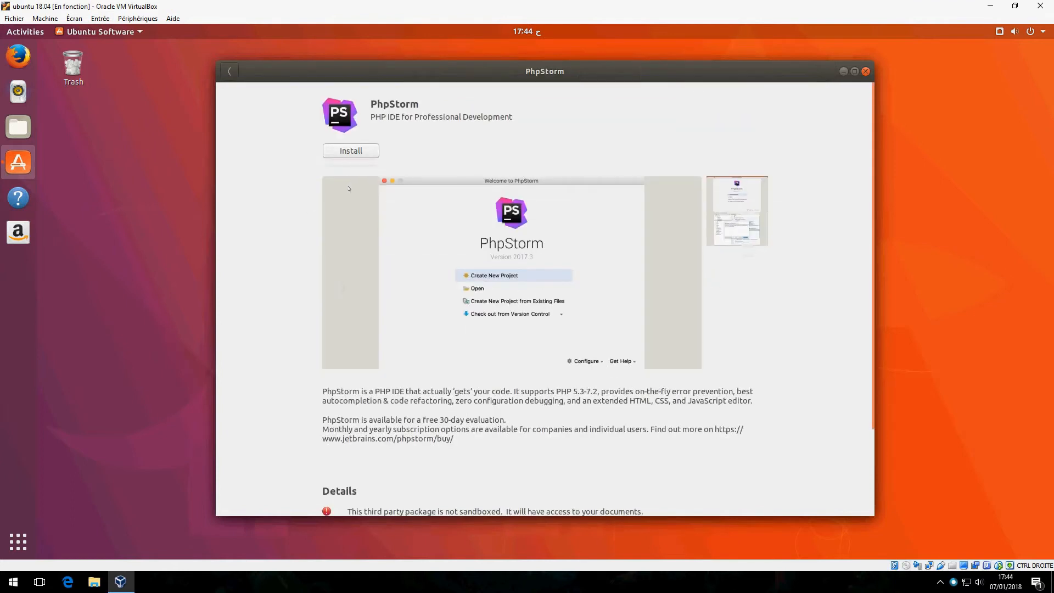
{"action": "scroll", "scroll_direction": "down", "scroll_amount": 3}
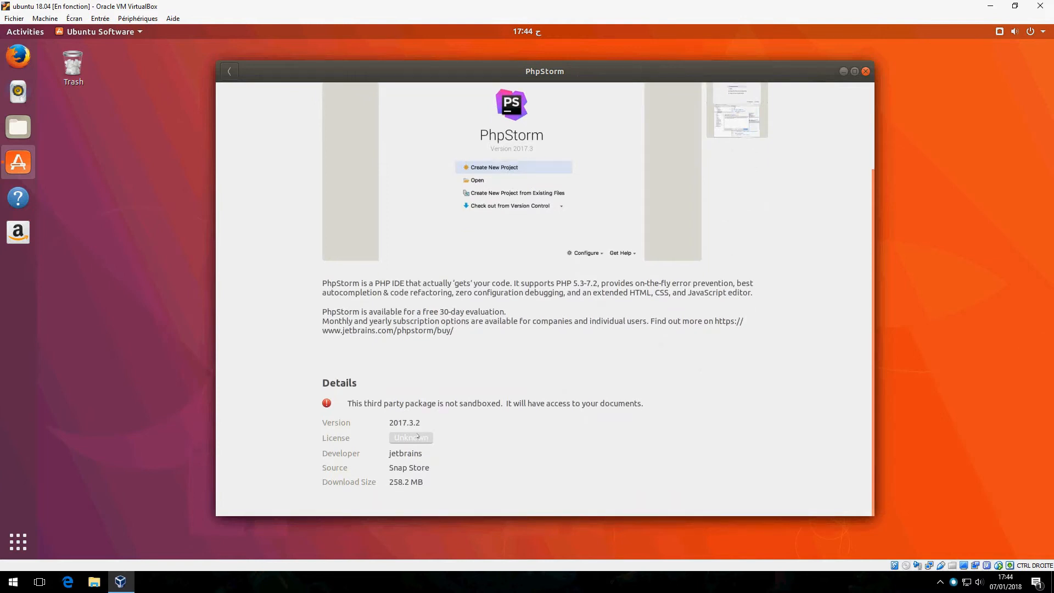
{"action": "mouse_move", "coordinate": [456, 440]}
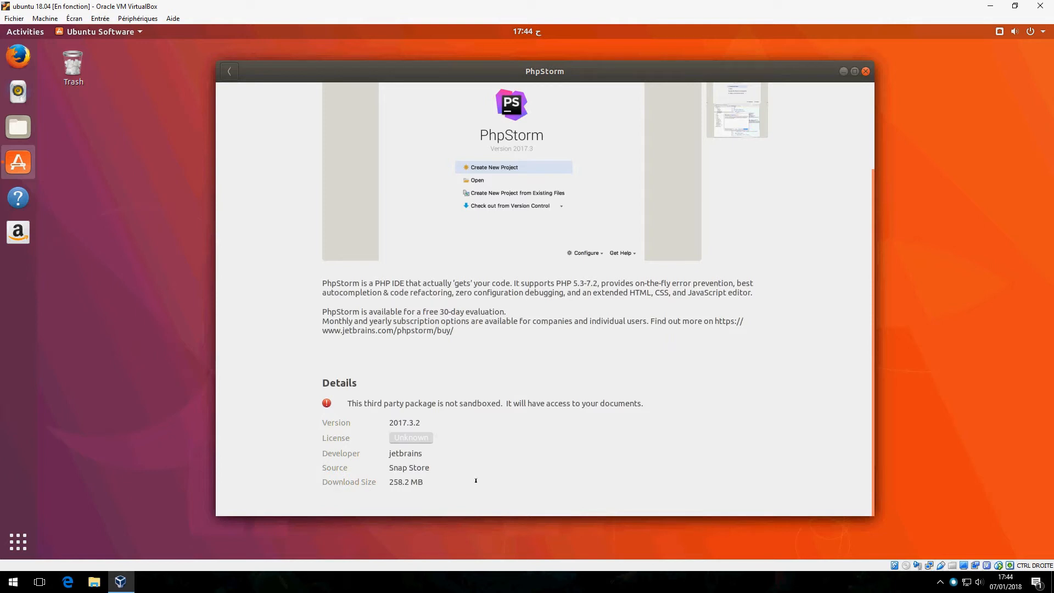
{"action": "scroll", "scroll_direction": "up", "scroll_amount": 3}
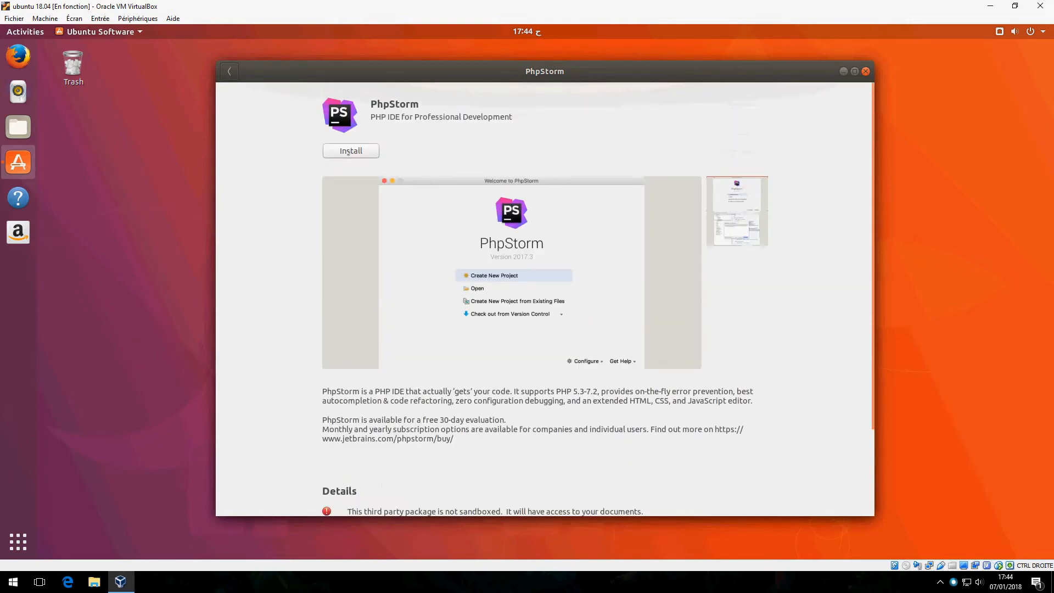
- Install PhpStorm, authenticating the package installation with the user password
{"action": "left_click", "coordinate": [352, 150]}
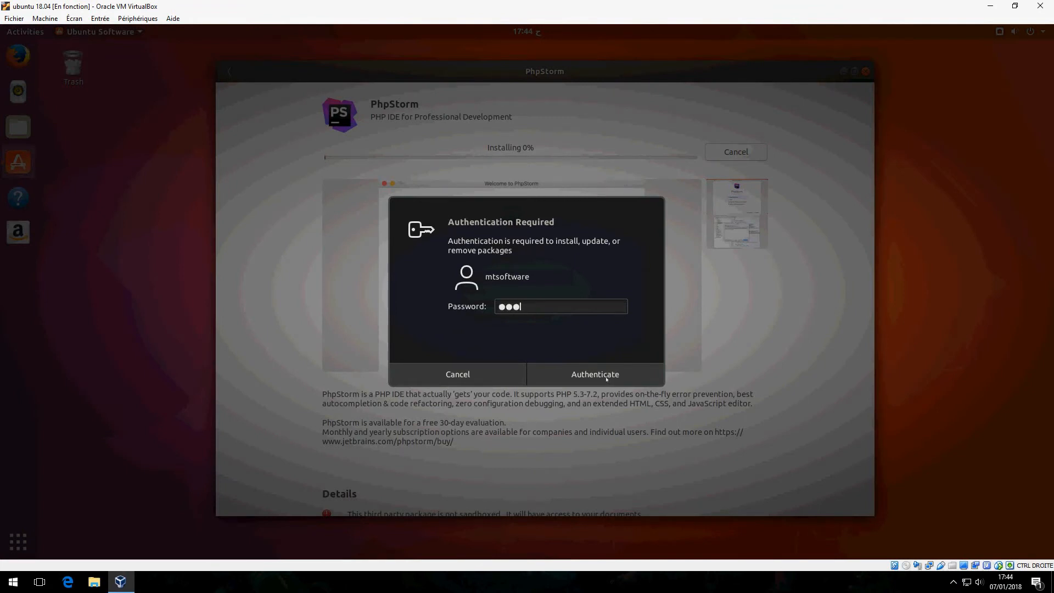
{"action": "left_click", "coordinate": [595, 373]}
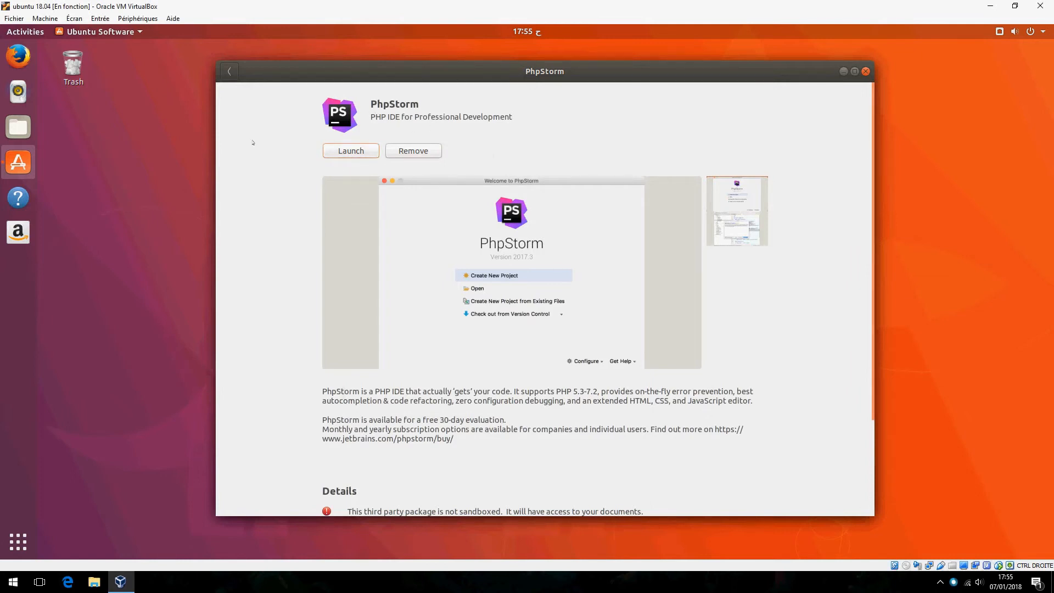
{"action": "mouse_move", "coordinate": [271, 178]}
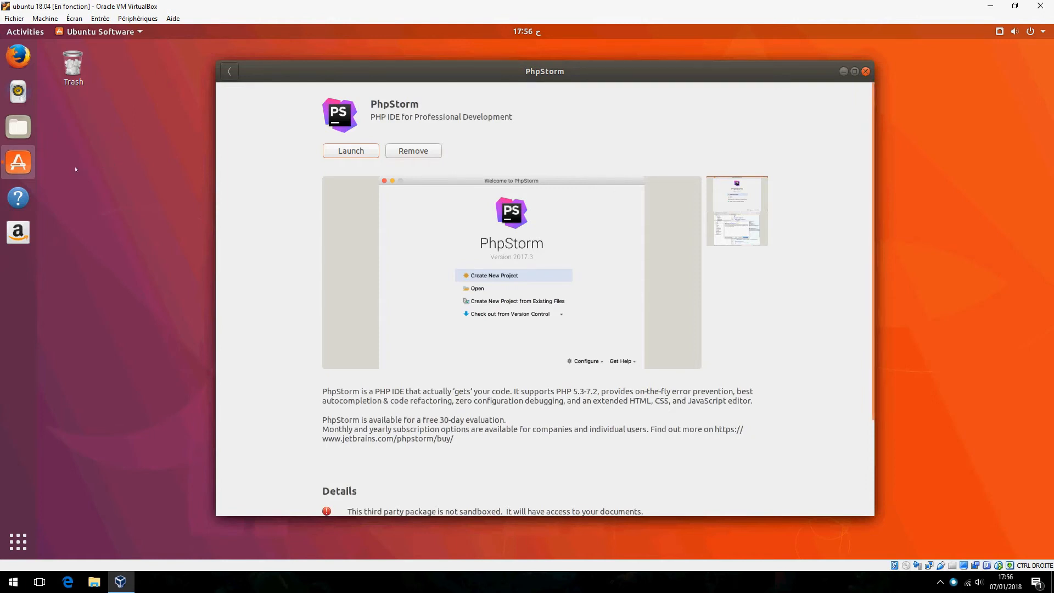
{"action": "mouse_move", "coordinate": [148, 167]}
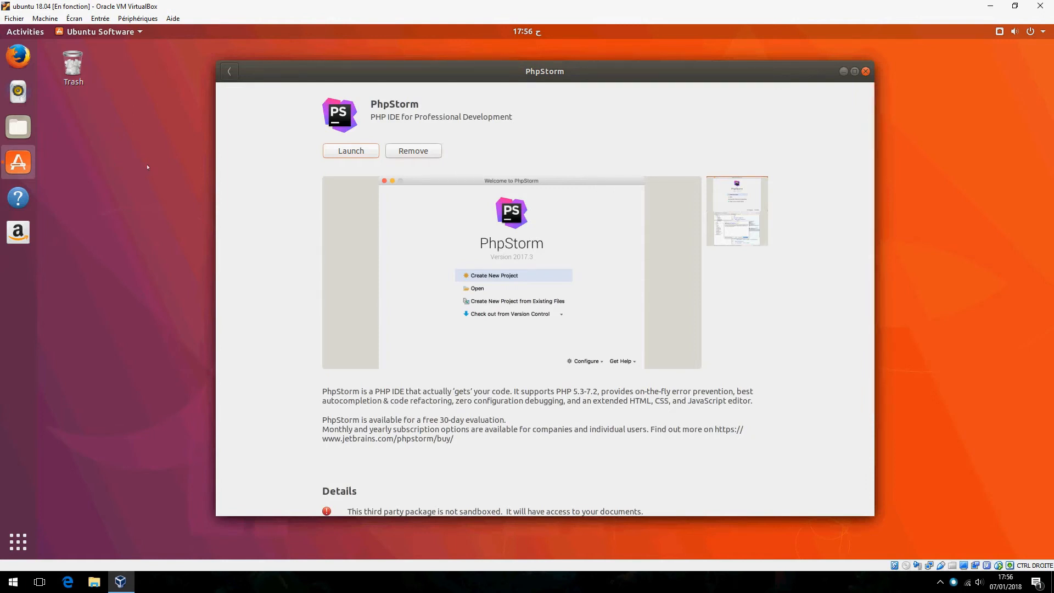
- Launch PhpStorm for the first time without importing previous settings
{"action": "left_click", "coordinate": [350, 151]}
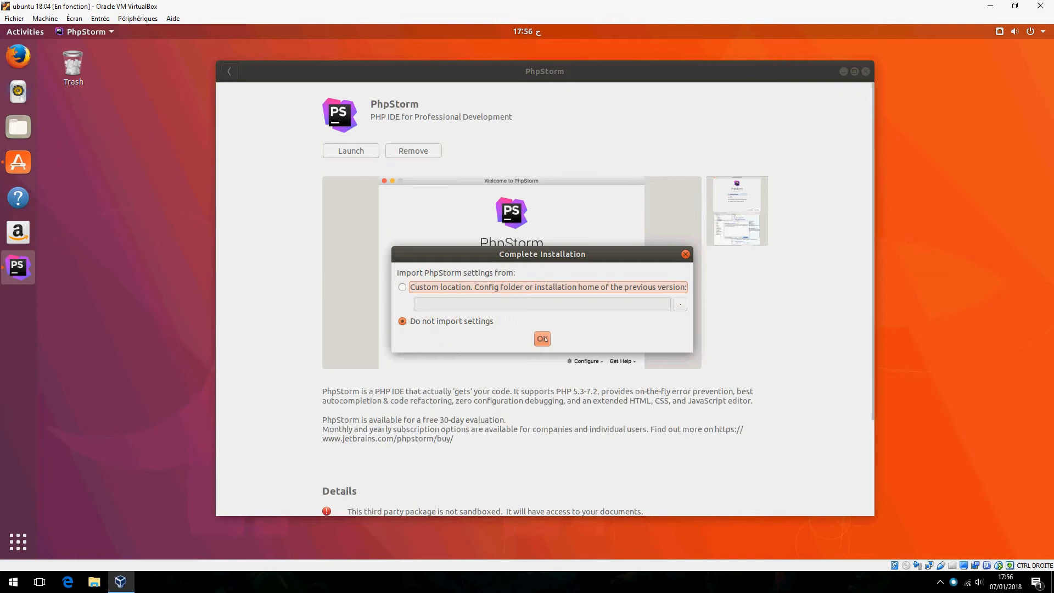
{"action": "left_click", "coordinate": [543, 338]}
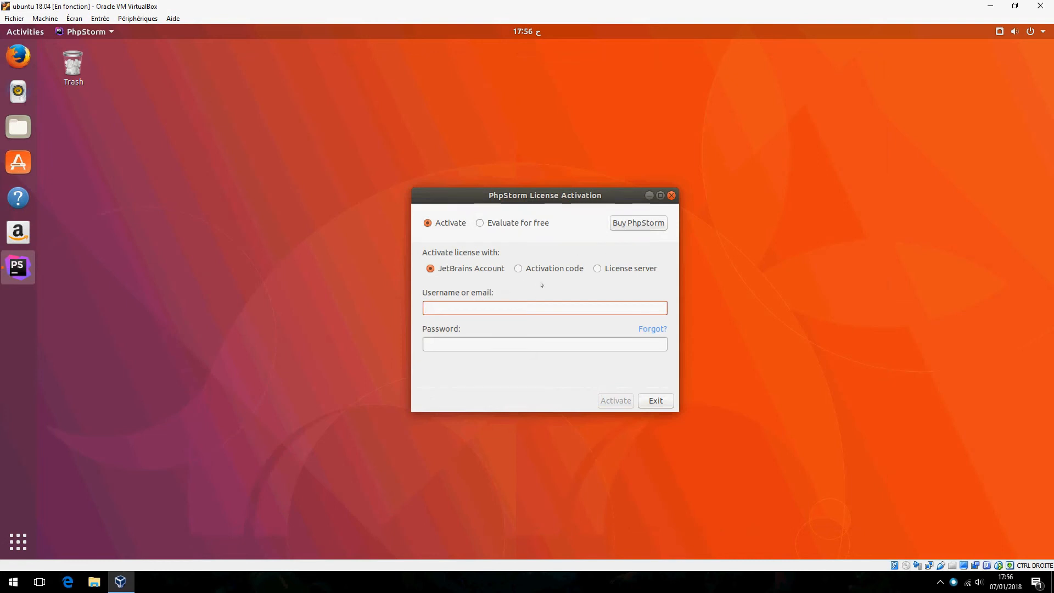
{"action": "mouse_move", "coordinate": [664, 284]}
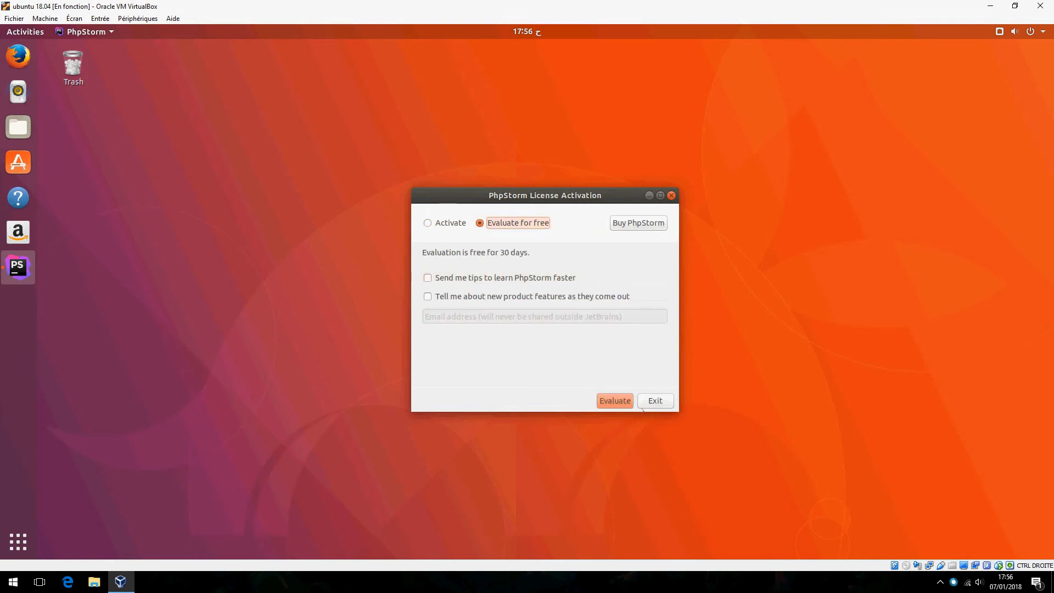
{"action": "mouse_move", "coordinate": [635, 255]}
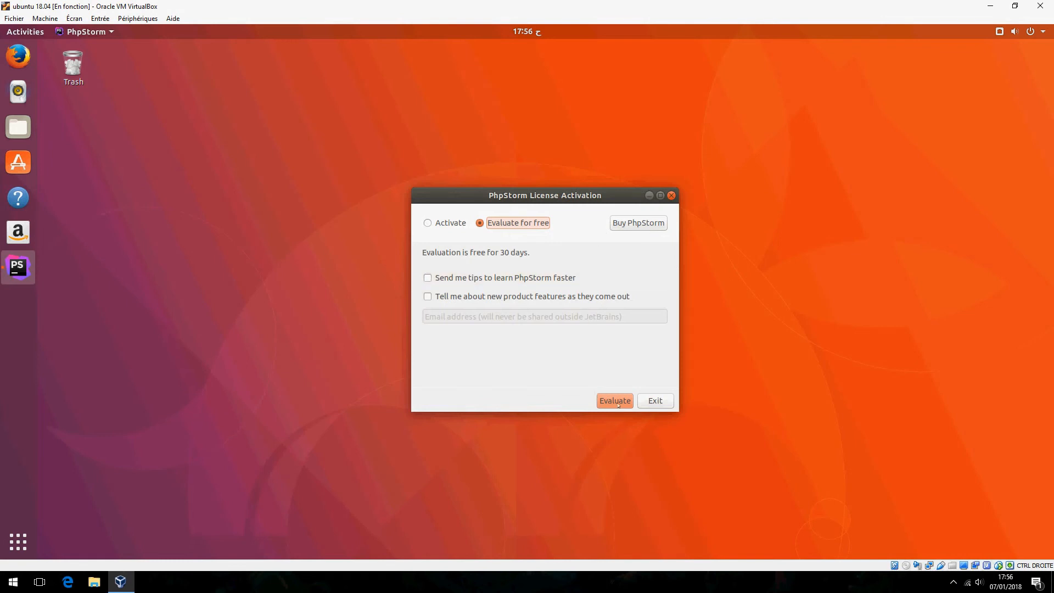
- Accept the free evaluation, preview Darcula and GTK+ themes, and keep IntelliJ
{"action": "left_click", "coordinate": [615, 401]}
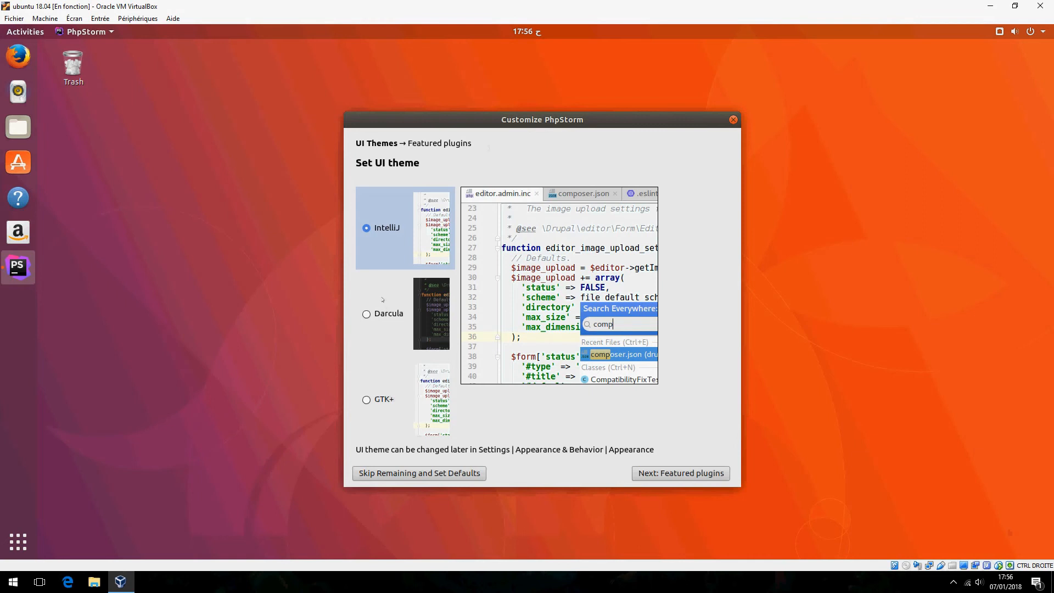
{"action": "left_click", "coordinate": [367, 314]}
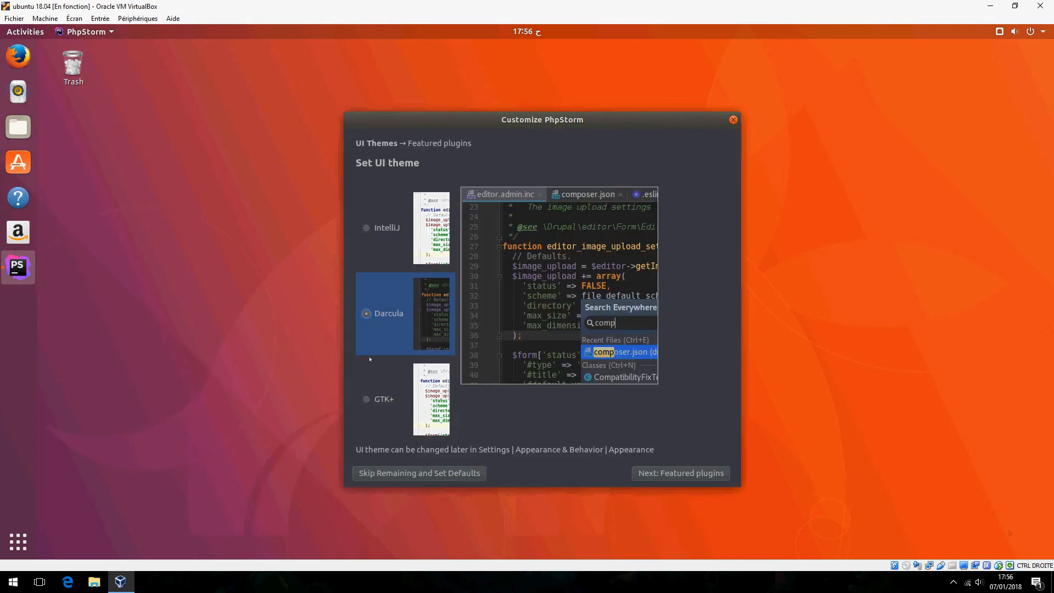
{"action": "left_click", "coordinate": [367, 400]}
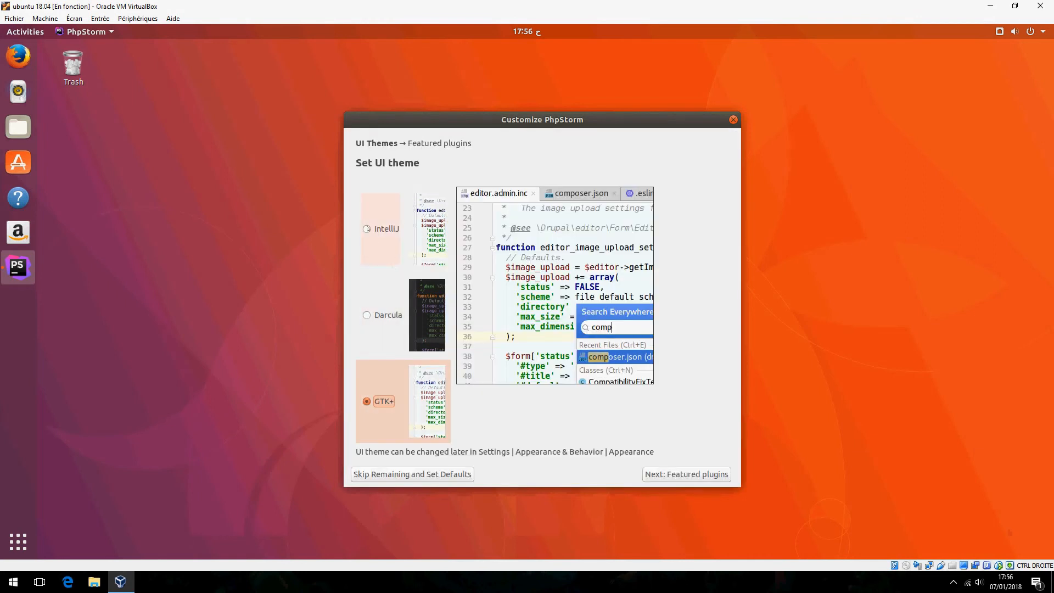
{"action": "left_click", "coordinate": [367, 228]}
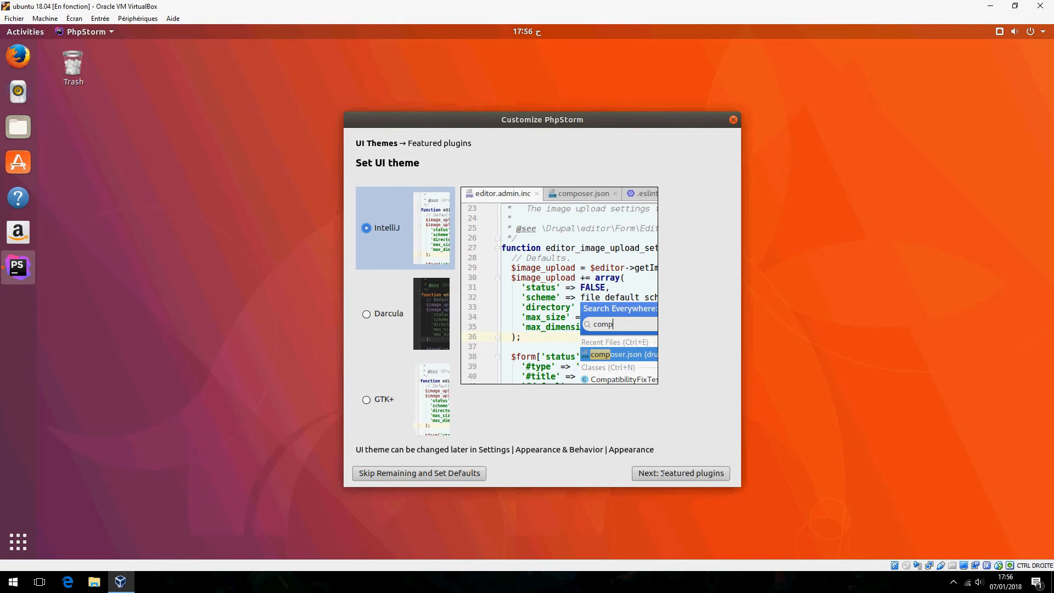
{"action": "left_click", "coordinate": [681, 473]}
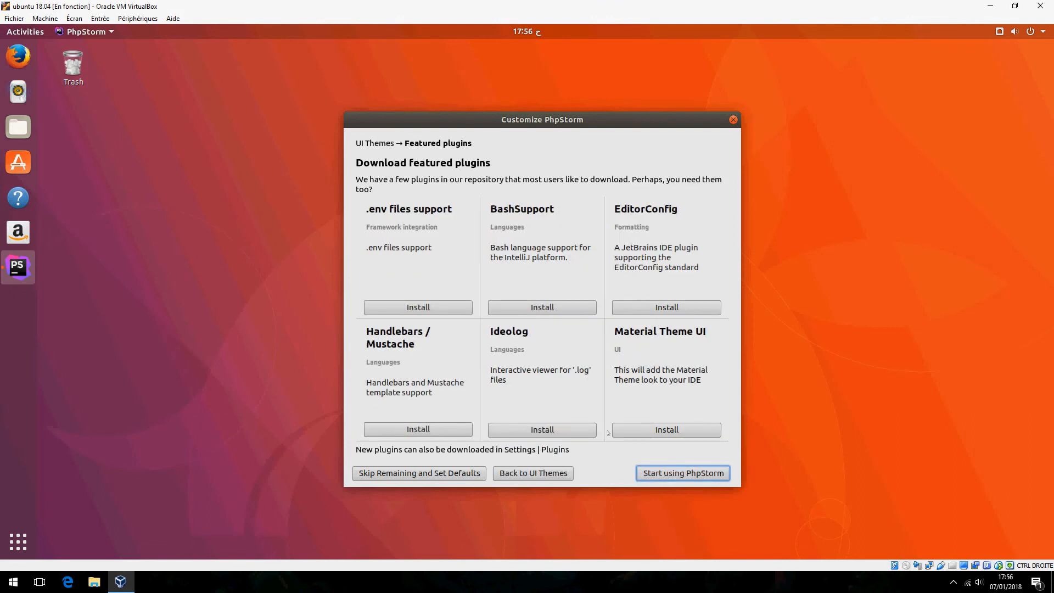
- Start using PhpStorm without featured plugins, reaching the Welcome window
{"action": "left_click", "coordinate": [683, 472]}
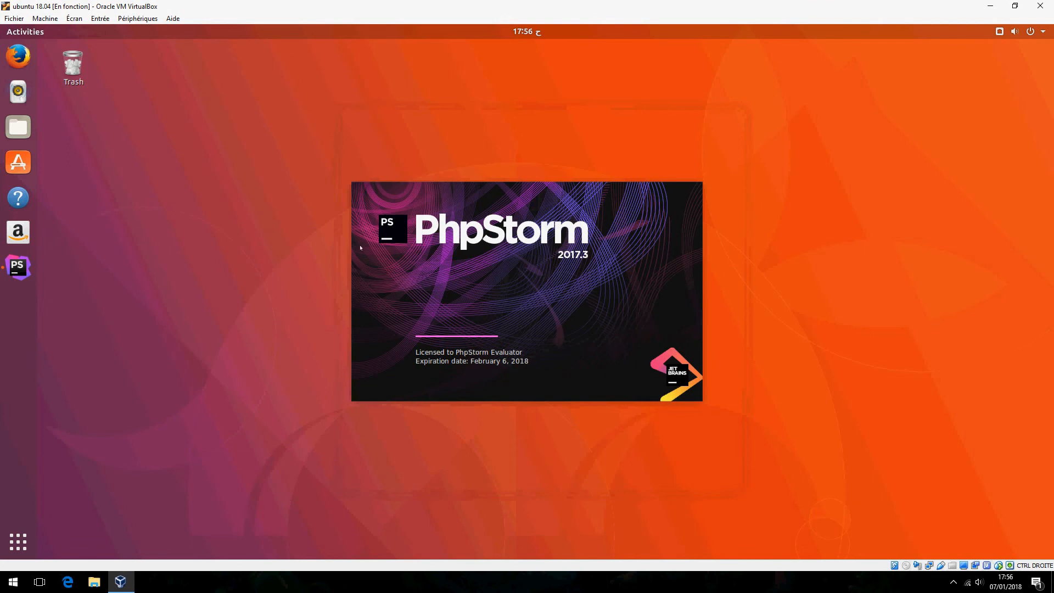
{"action": "mouse_move", "coordinate": [558, 424]}
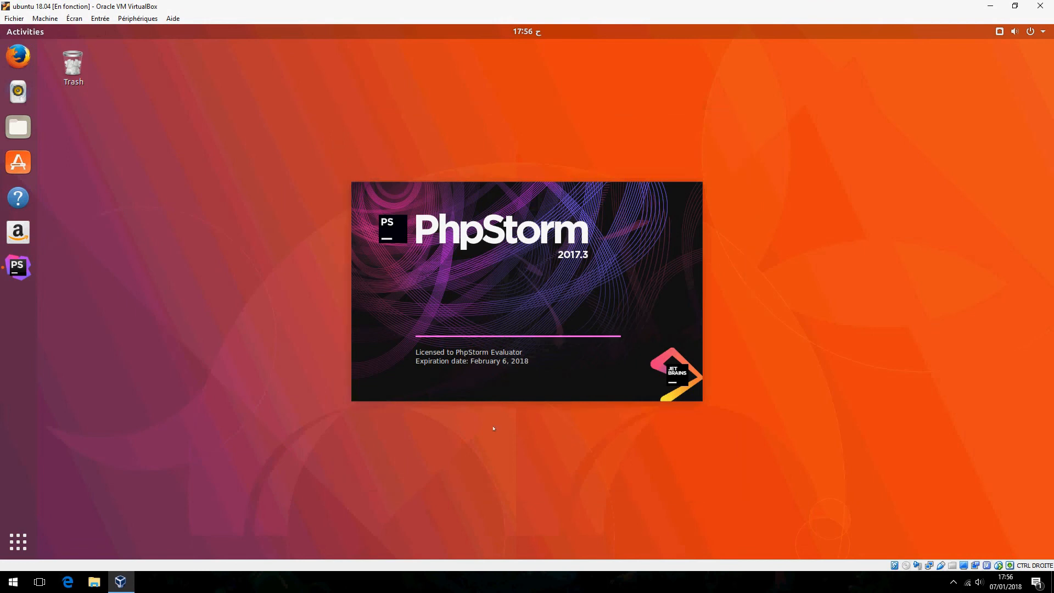
{"action": "mouse_move", "coordinate": [483, 410]}
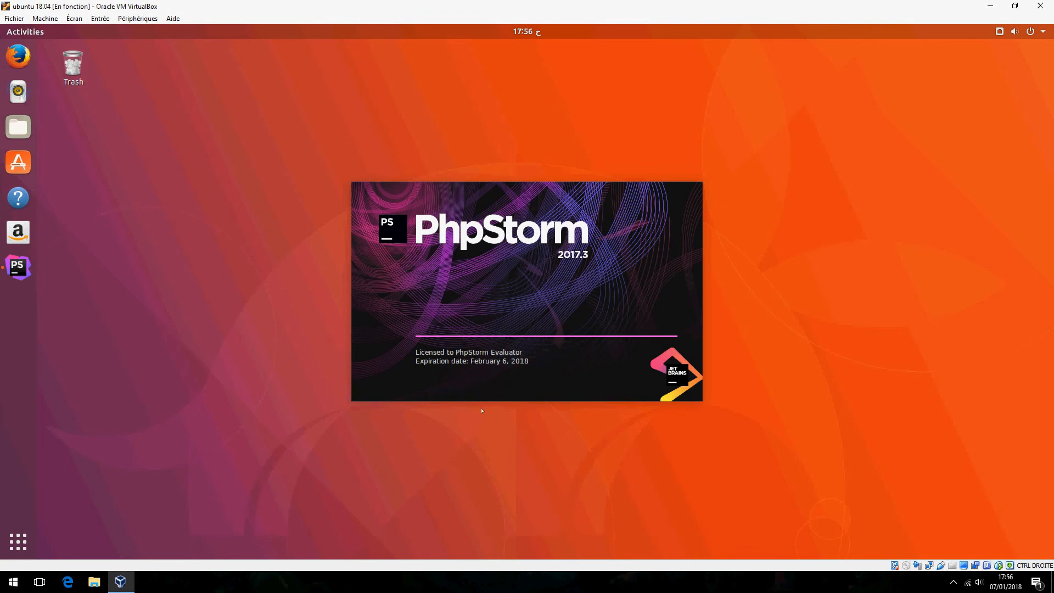
{"action": "mouse_move", "coordinate": [489, 386]}
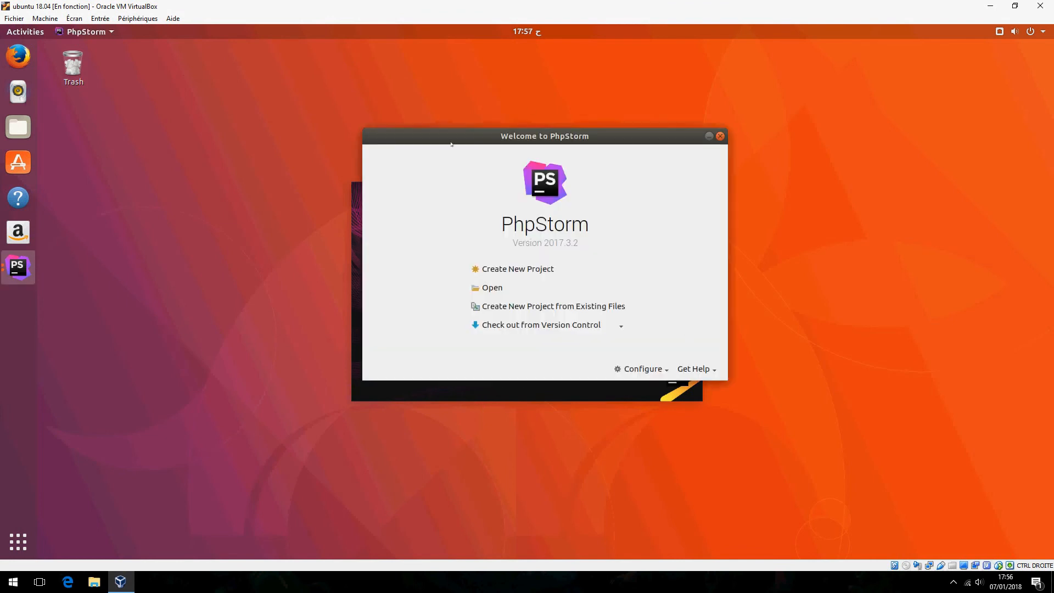
{"action": "mouse_move", "coordinate": [533, 270]}
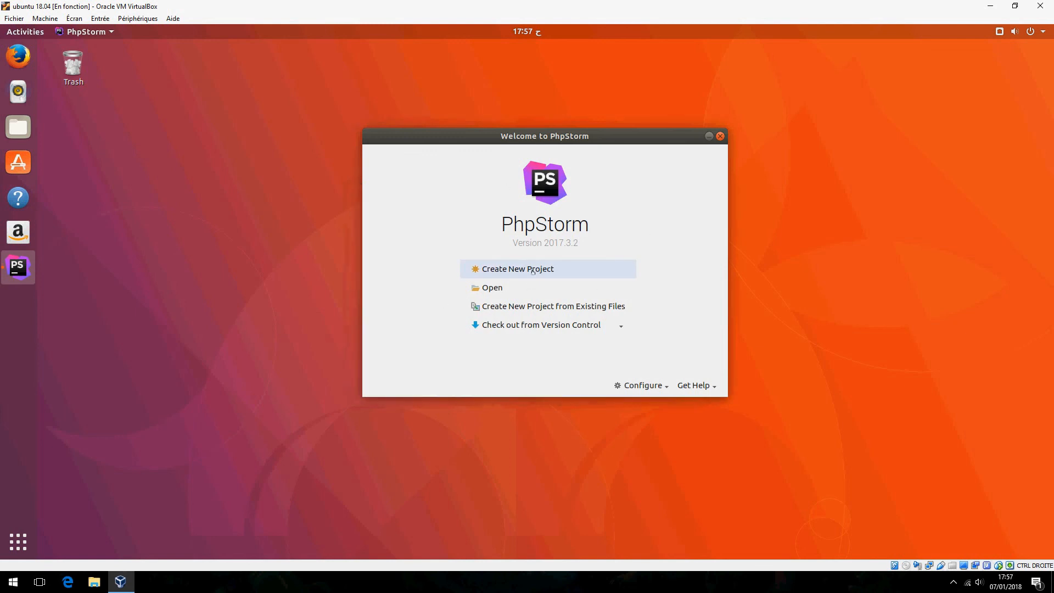